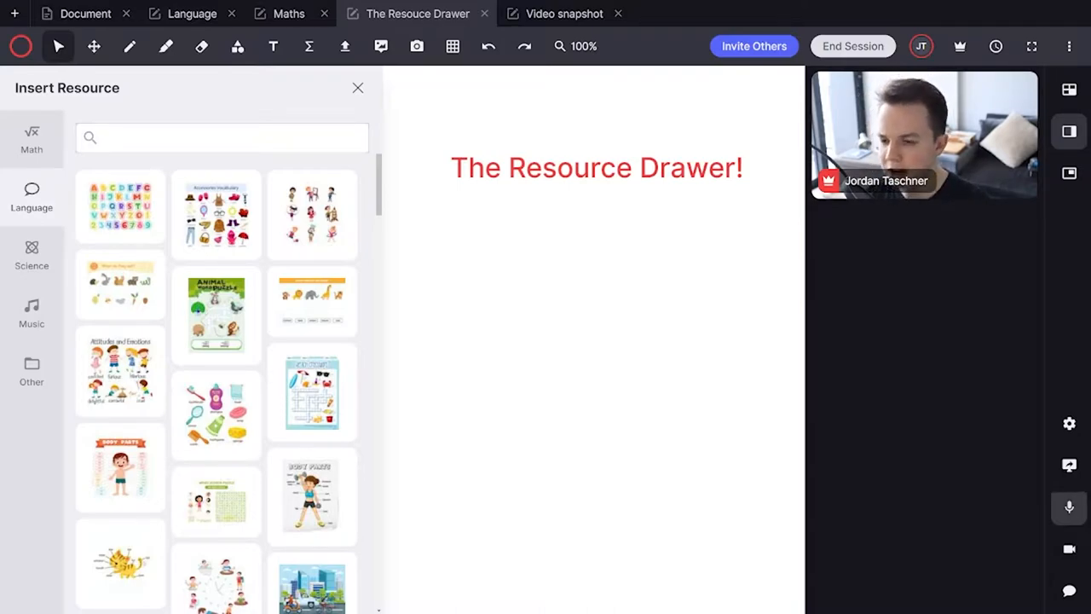
mouse_move(416, 46)
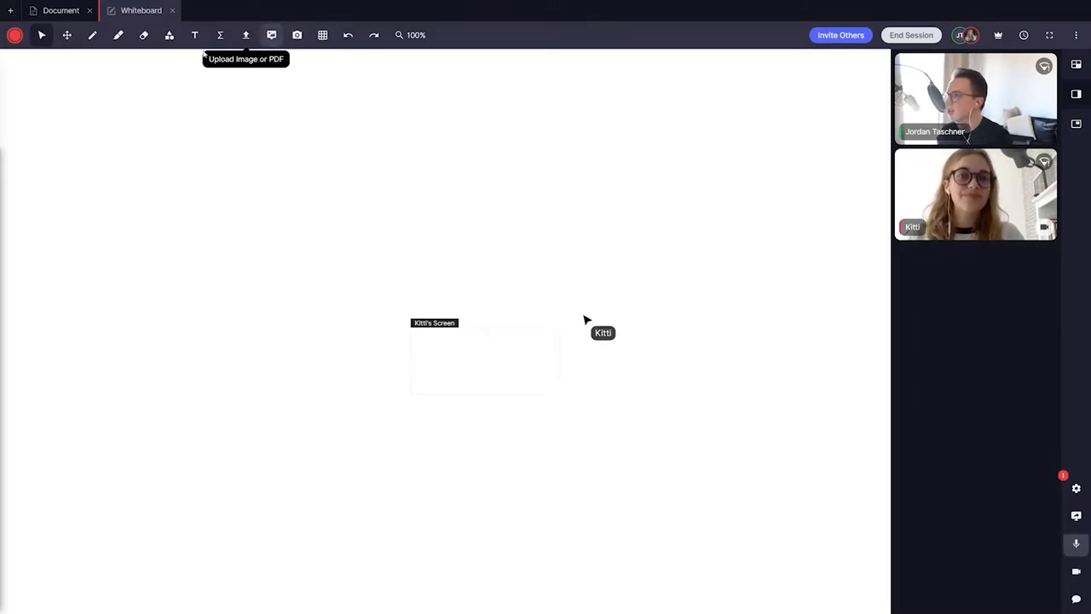
mouse_move(272, 34)
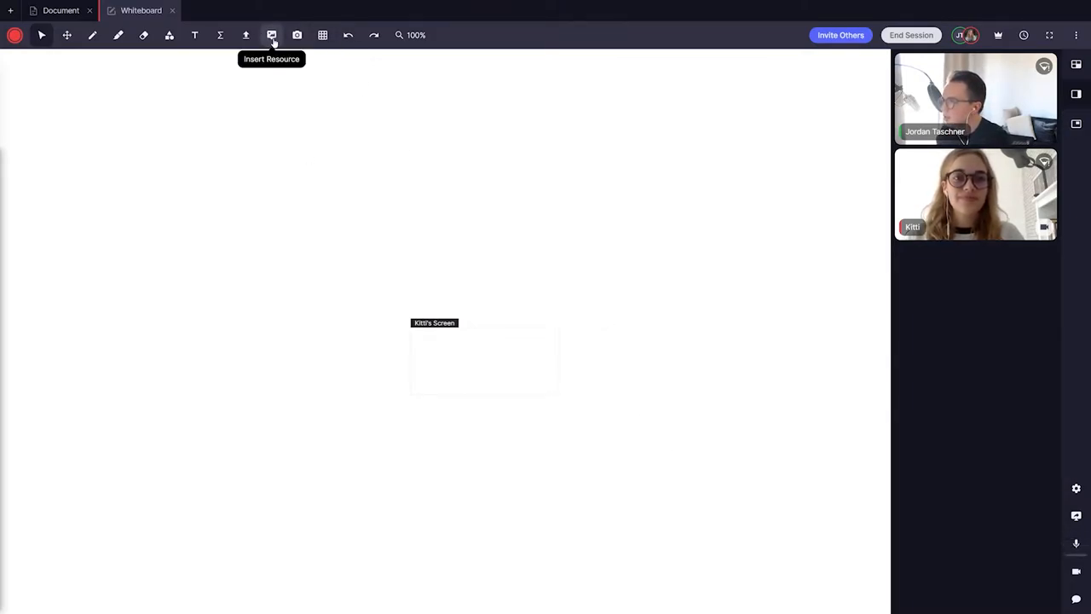
left_click(271, 34)
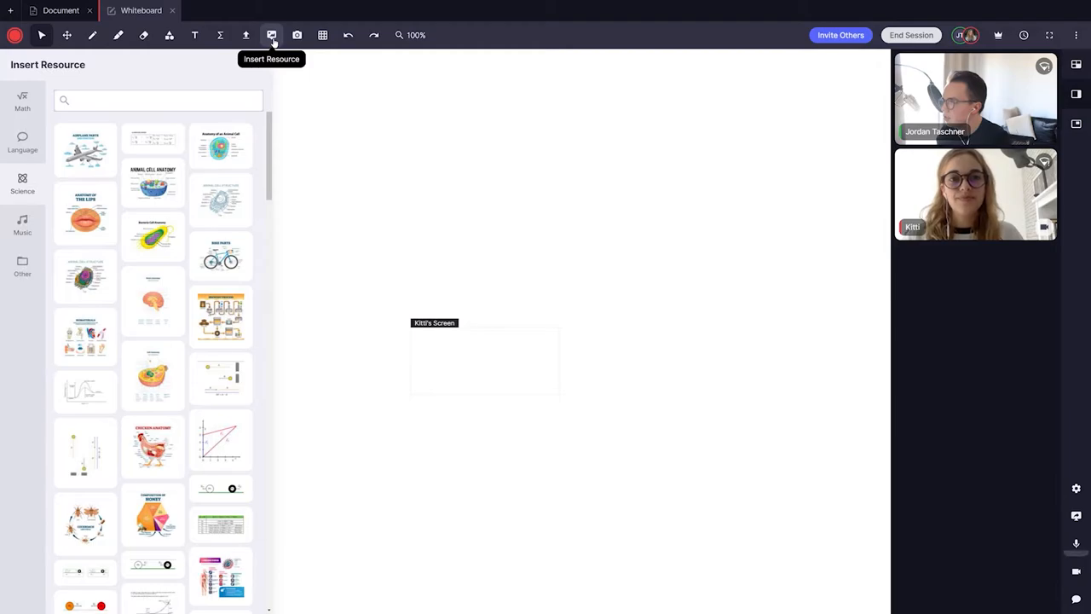
left_click(22, 100)
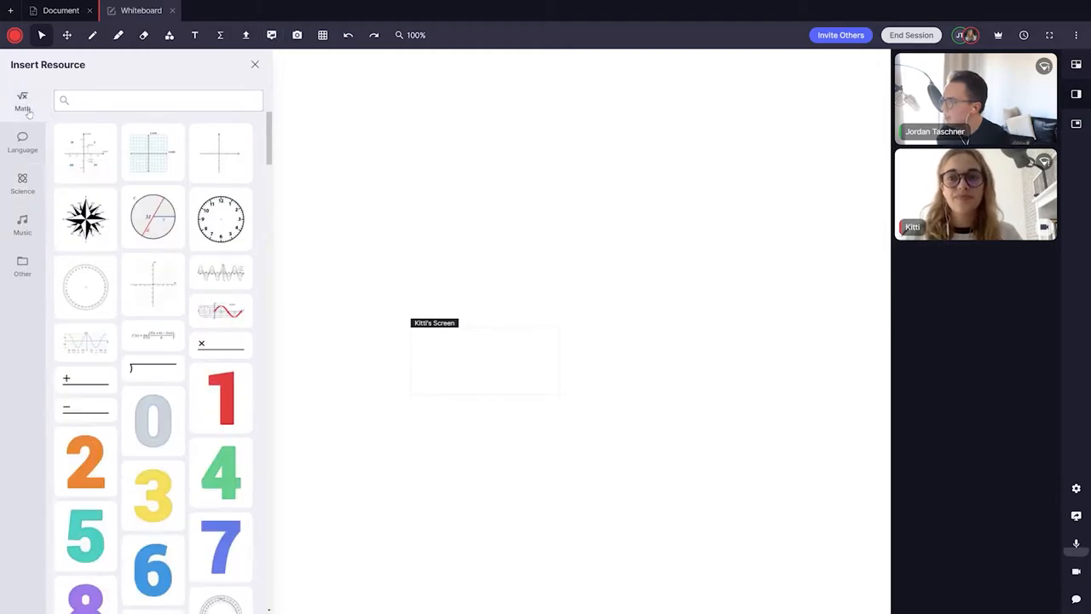
left_click(22, 184)
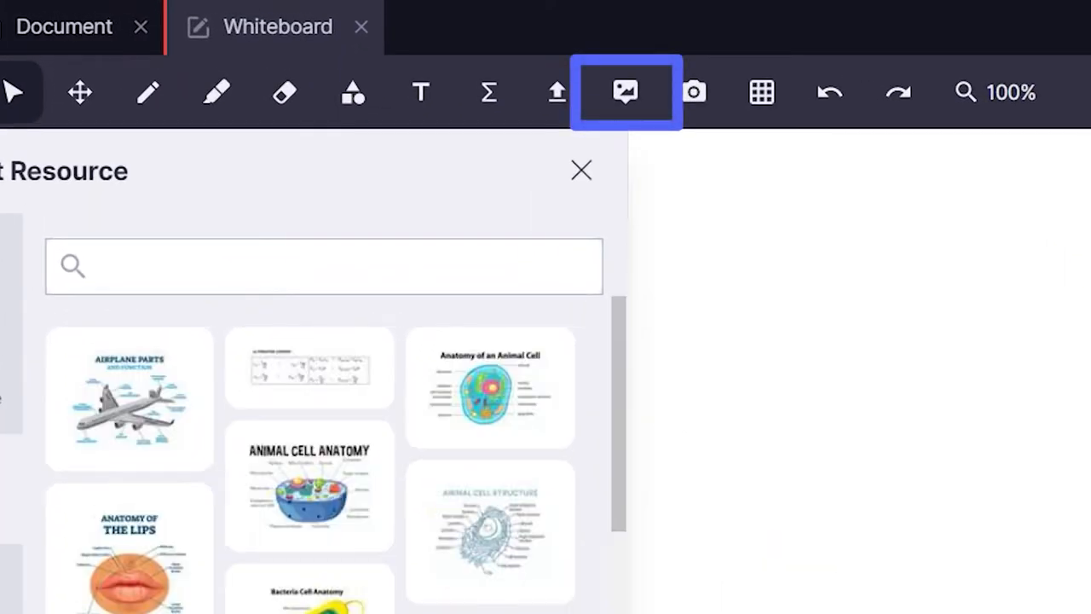
scroll("down", 3)
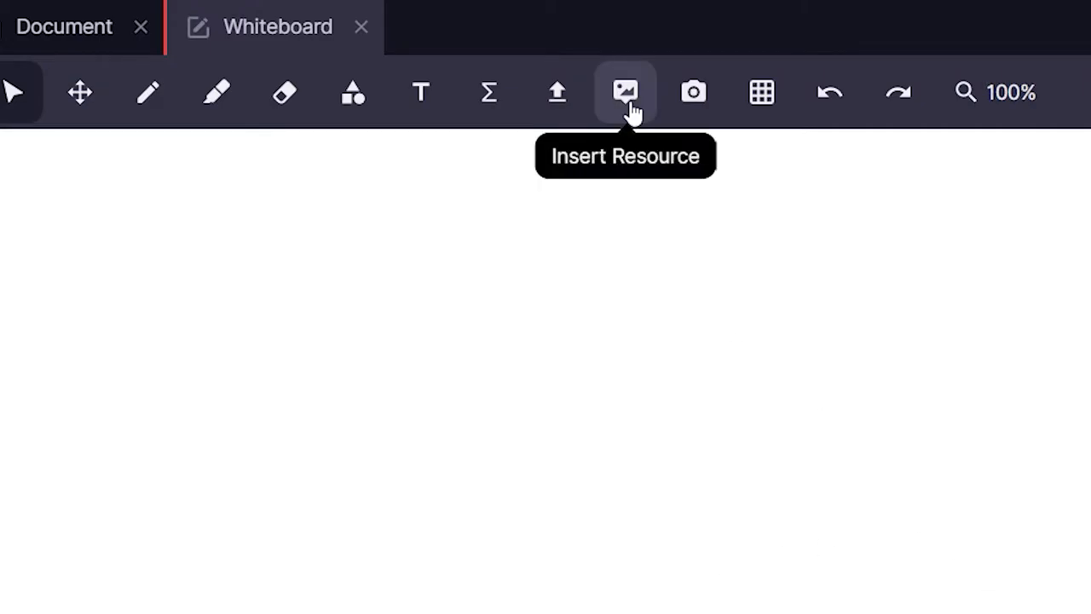
Step: Bring up Insert Resource and browse the Science diagrams and worksheets
left_click(624, 92)
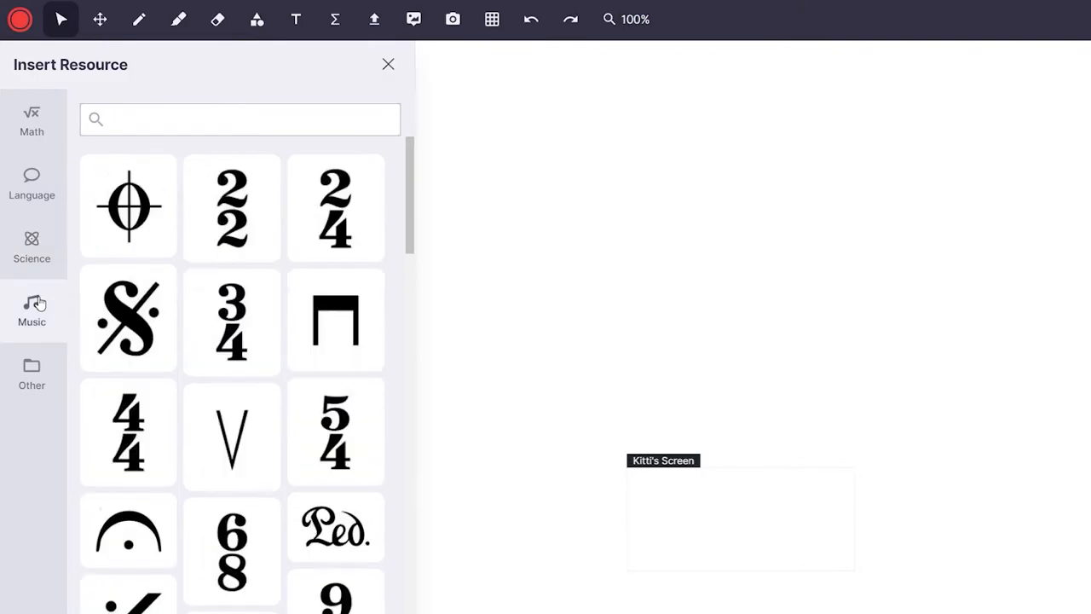
left_click(31, 373)
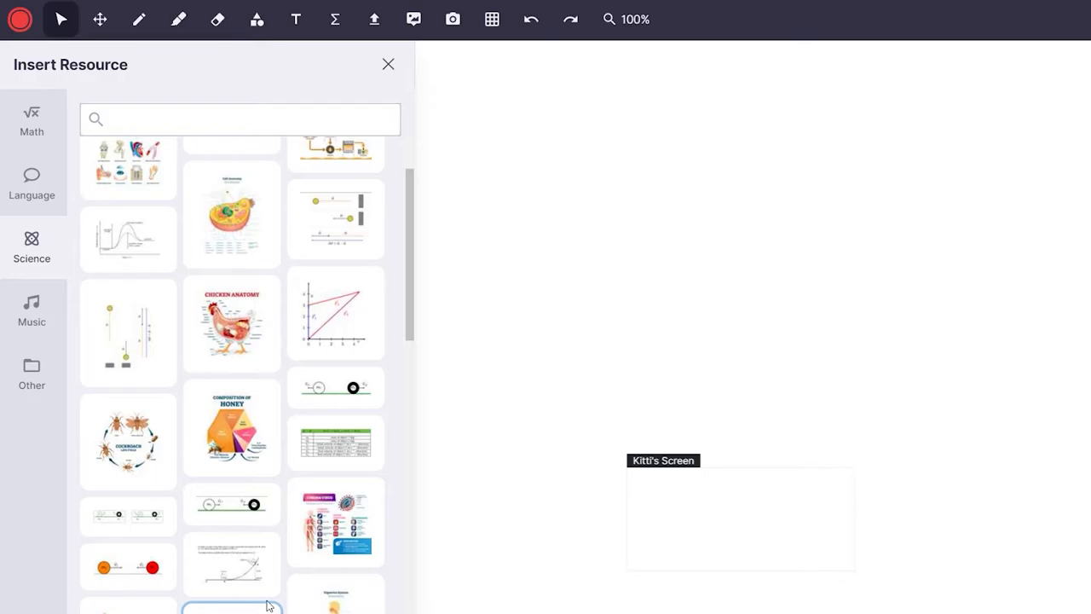
left_click(30, 247)
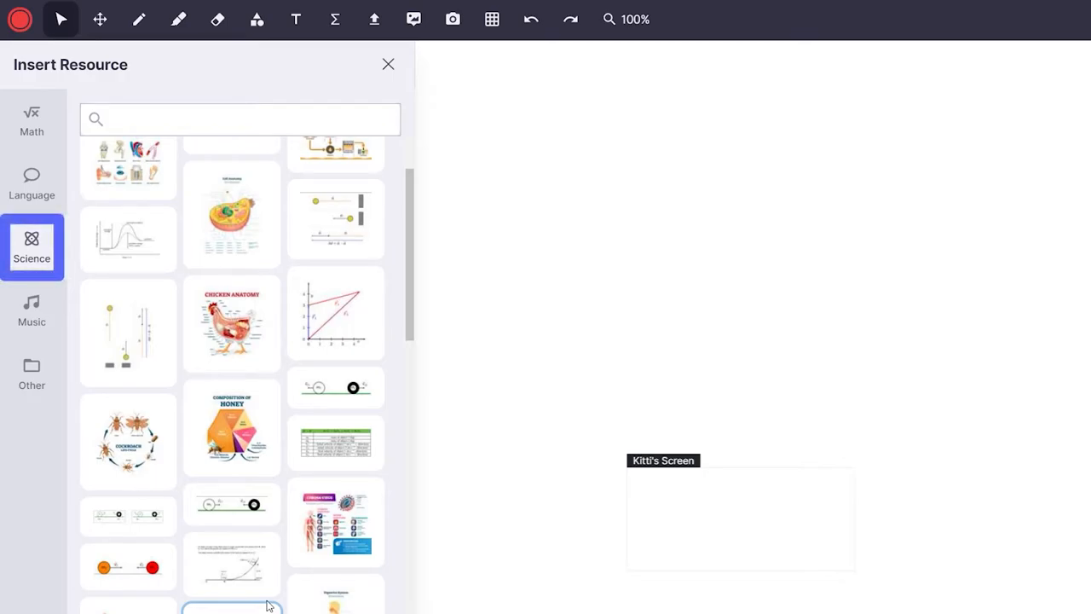
left_click(232, 321)
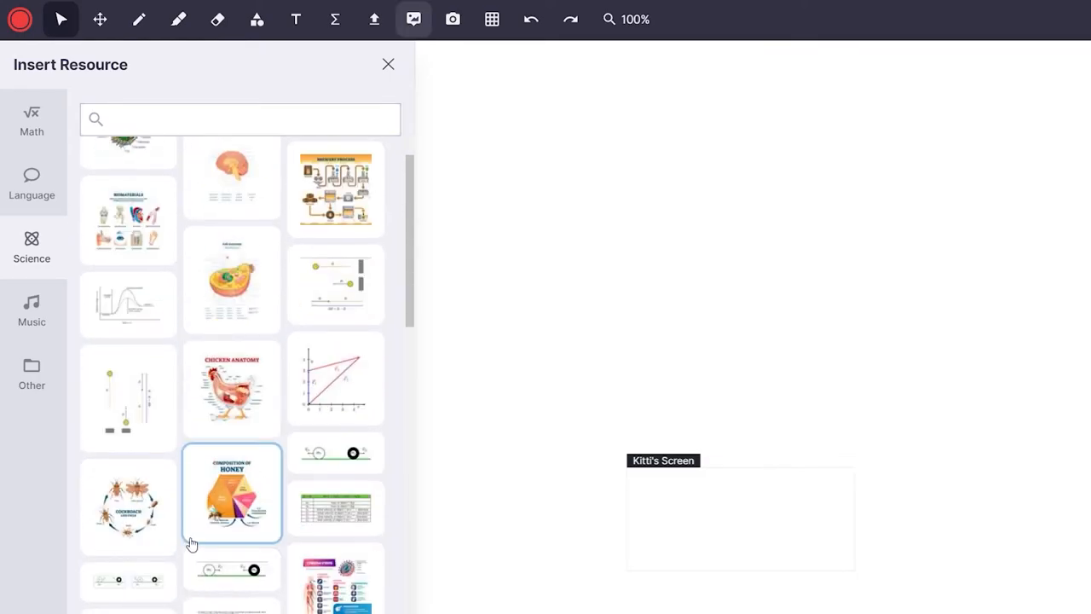
Step: Show the Language worksheets and single out the Match Animals and Words one
scroll("down", 3)
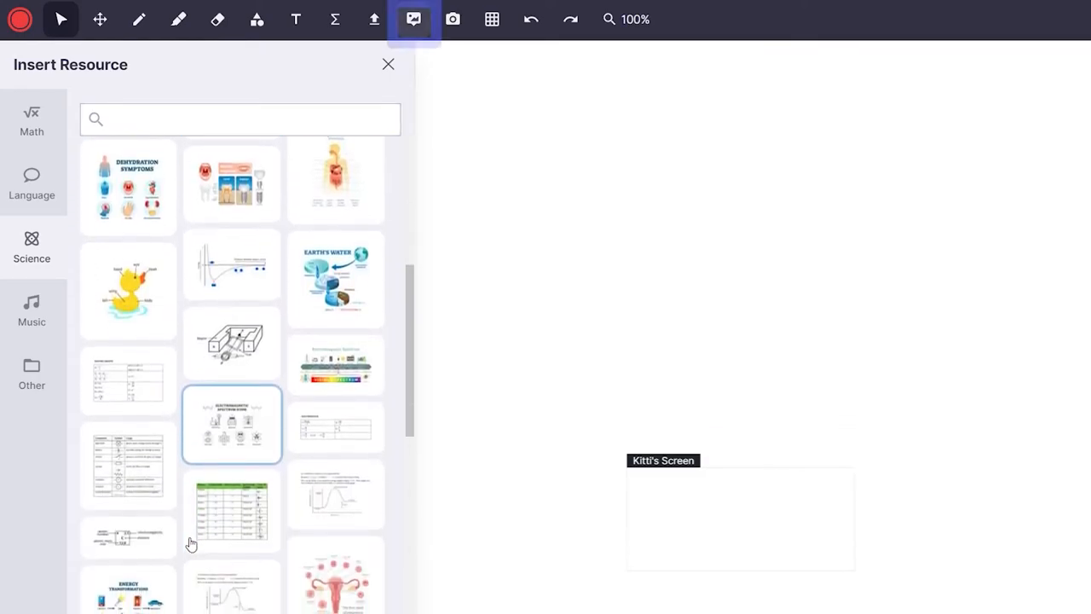
left_click(30, 184)
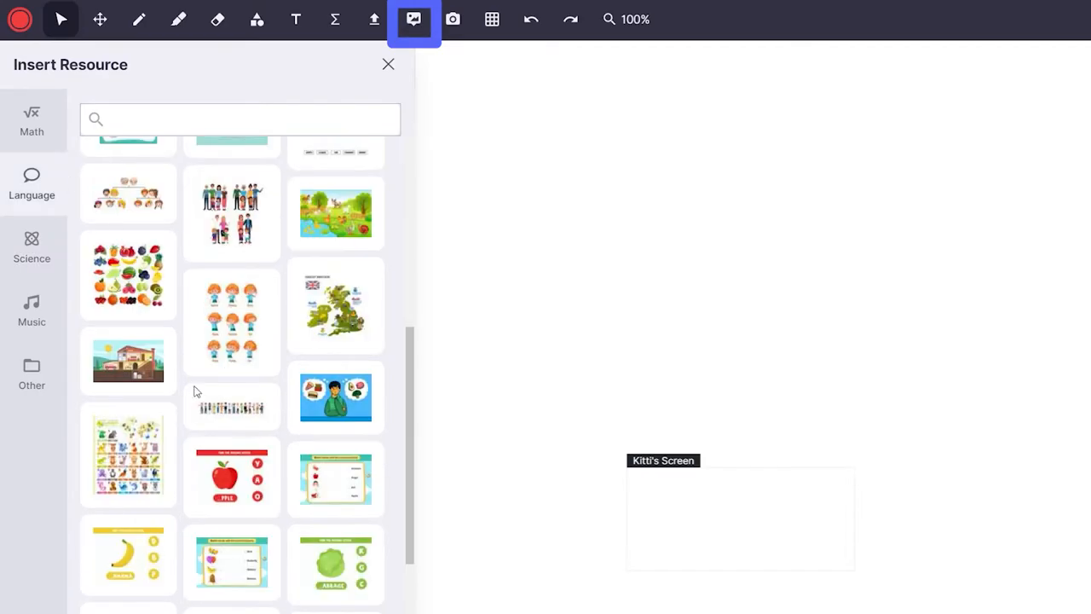
left_click(31, 184)
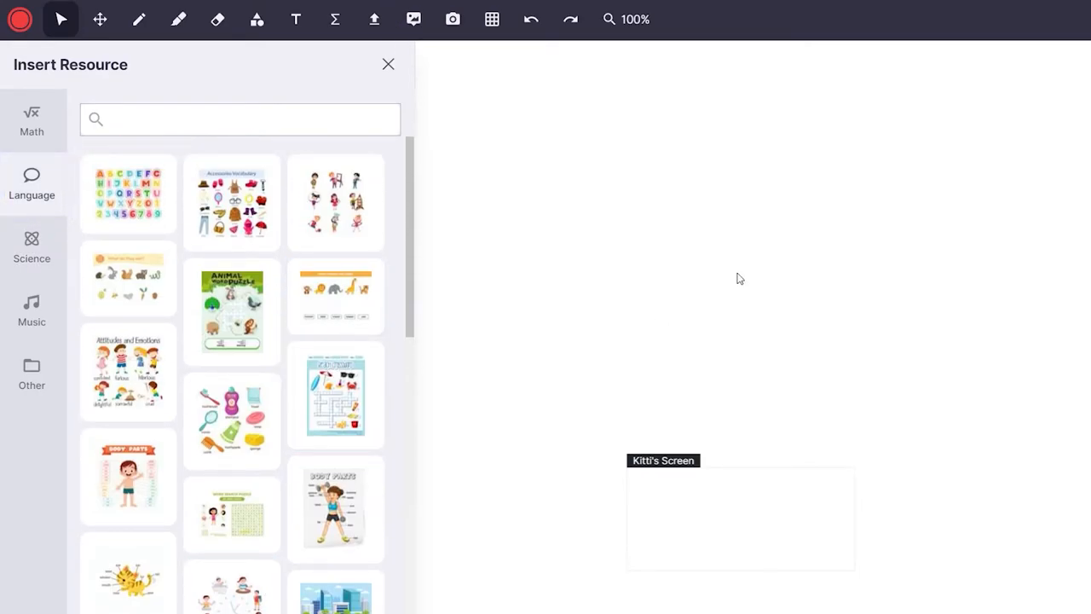
left_click(239, 119)
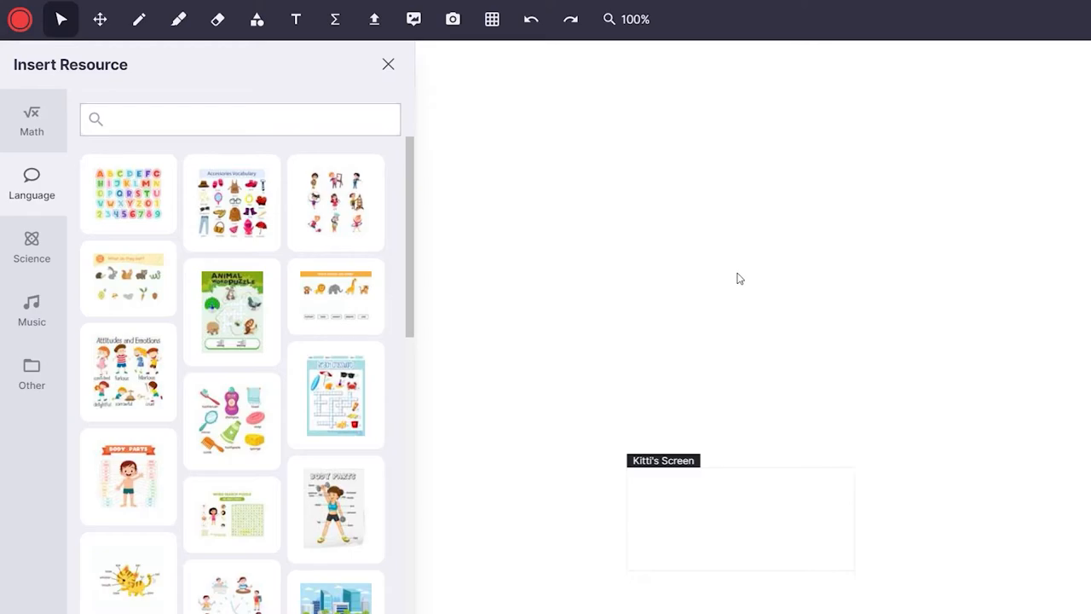
left_click(334, 296)
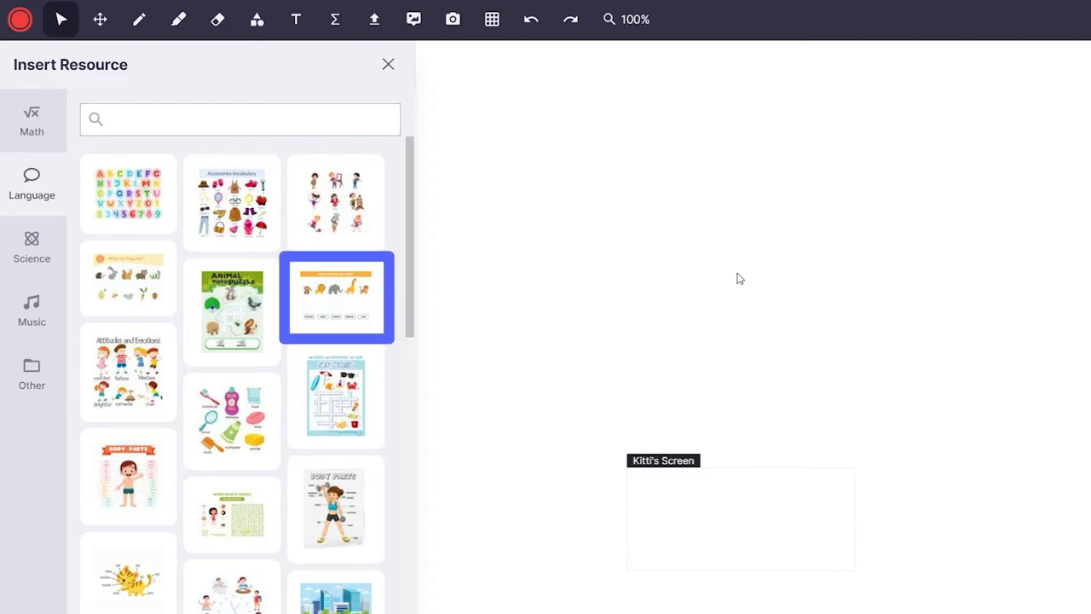
Step: Insert the Match Animals and Words worksheet onto the whiteboard, enlarged to fill the screen
left_click(336, 296)
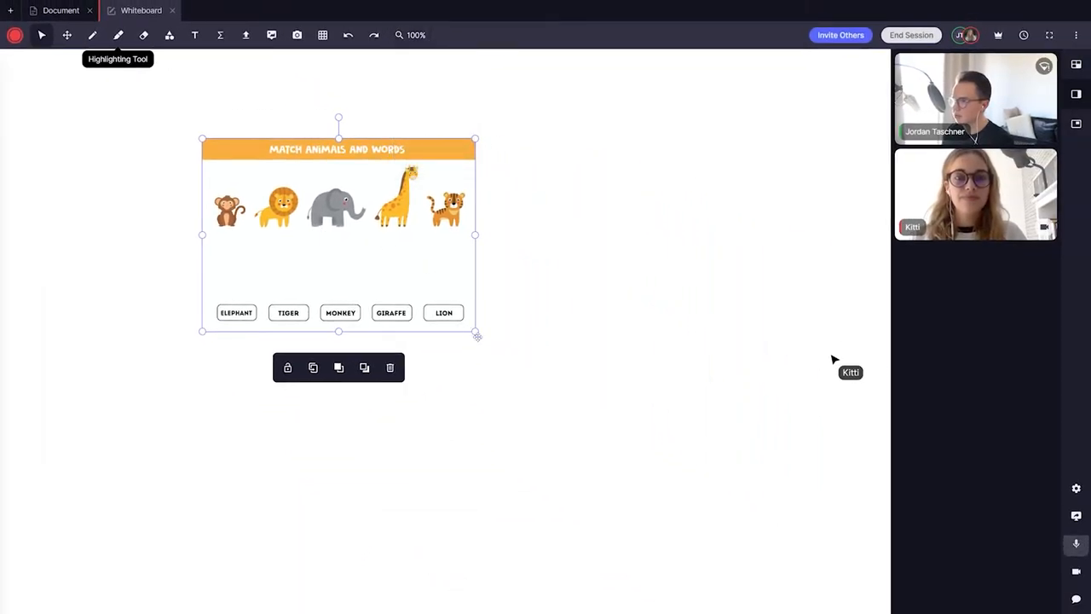
left_click(416, 34)
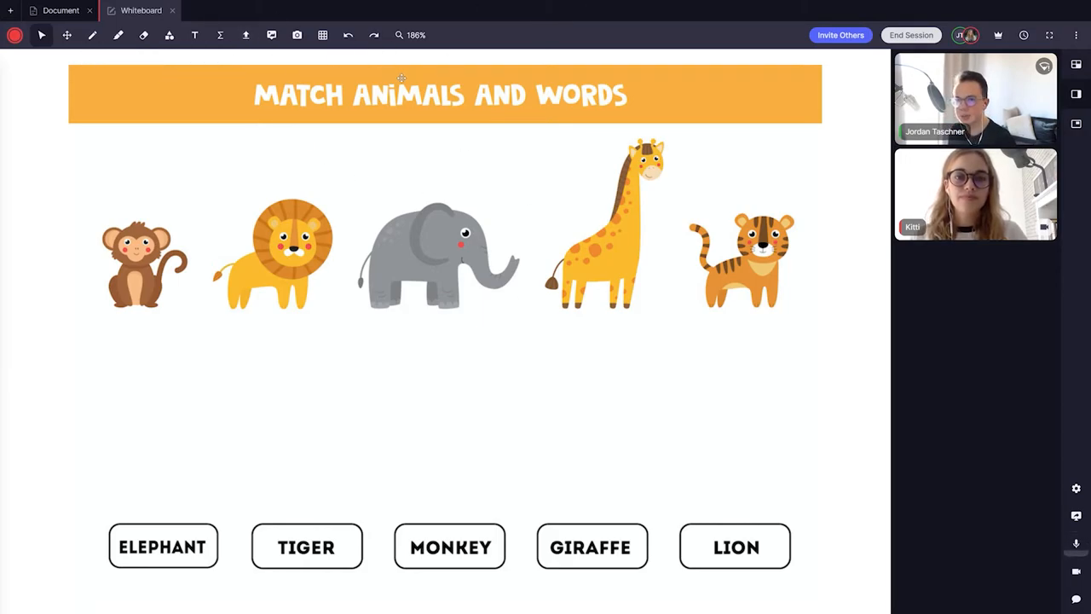
Step: Draw red lines matching animals to words and place a #1 sticker on the worksheet
left_click_drag(133, 336, 402, 501)
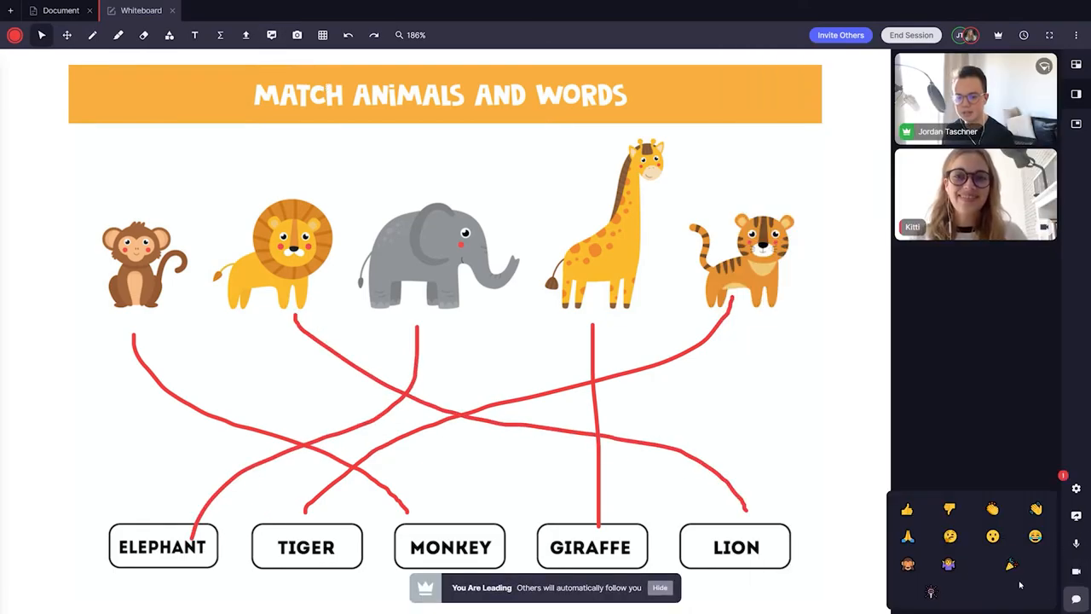
left_click(1012, 562)
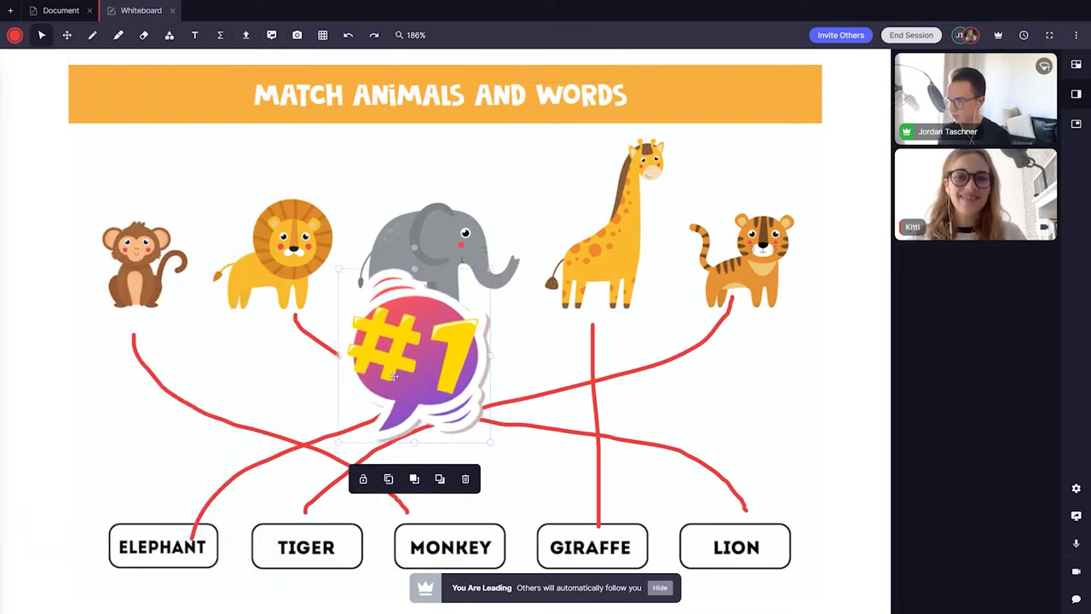
left_click_drag(417, 358, 196, 231)
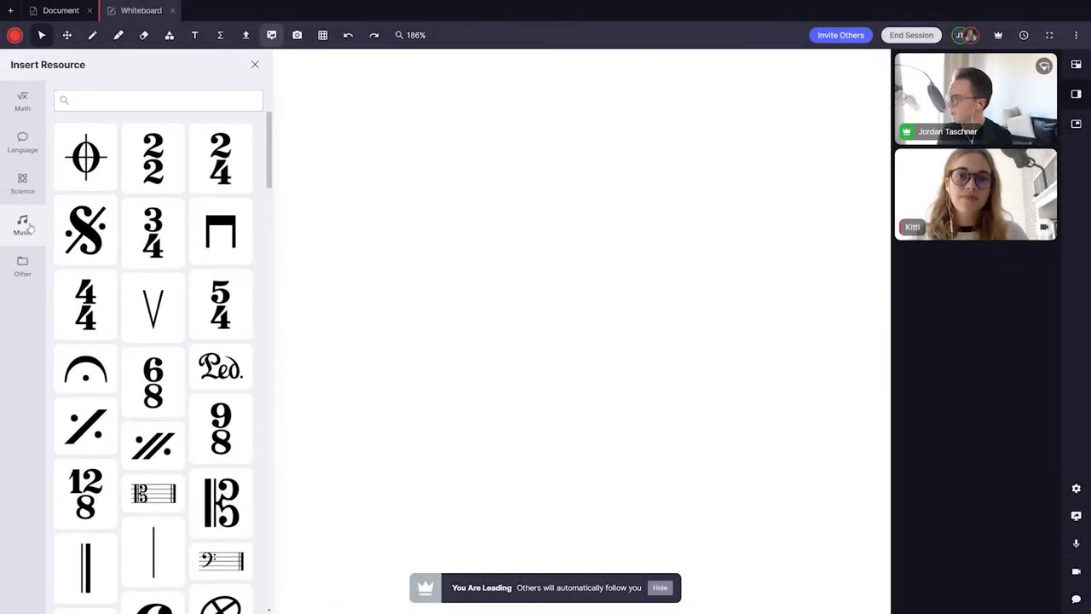
Step: Scroll down the Music resource list through the notes and rests symbols
scroll("down", 3)
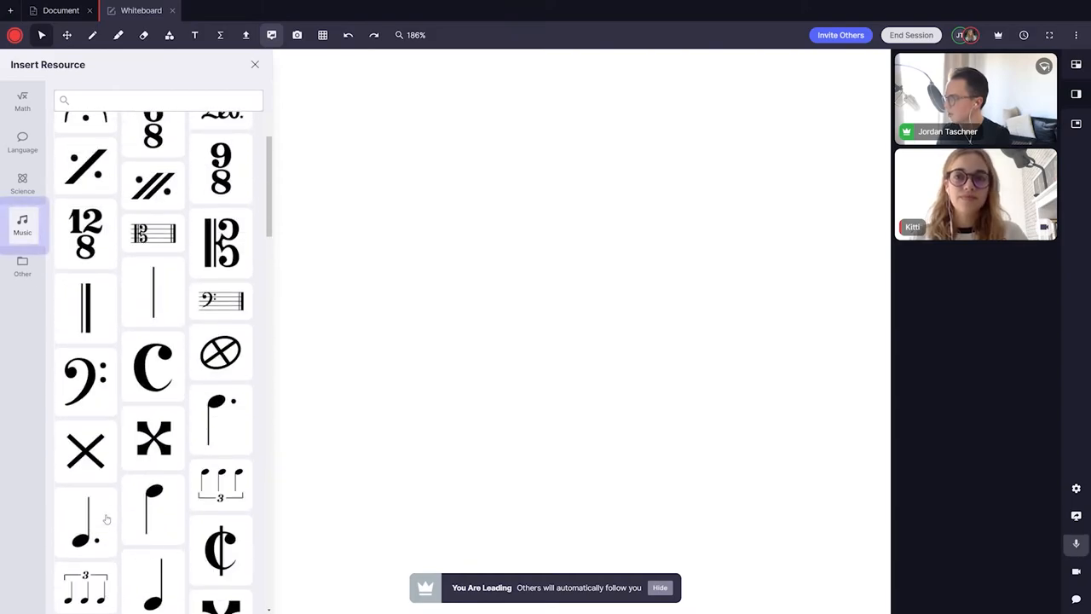
scroll("down", 3)
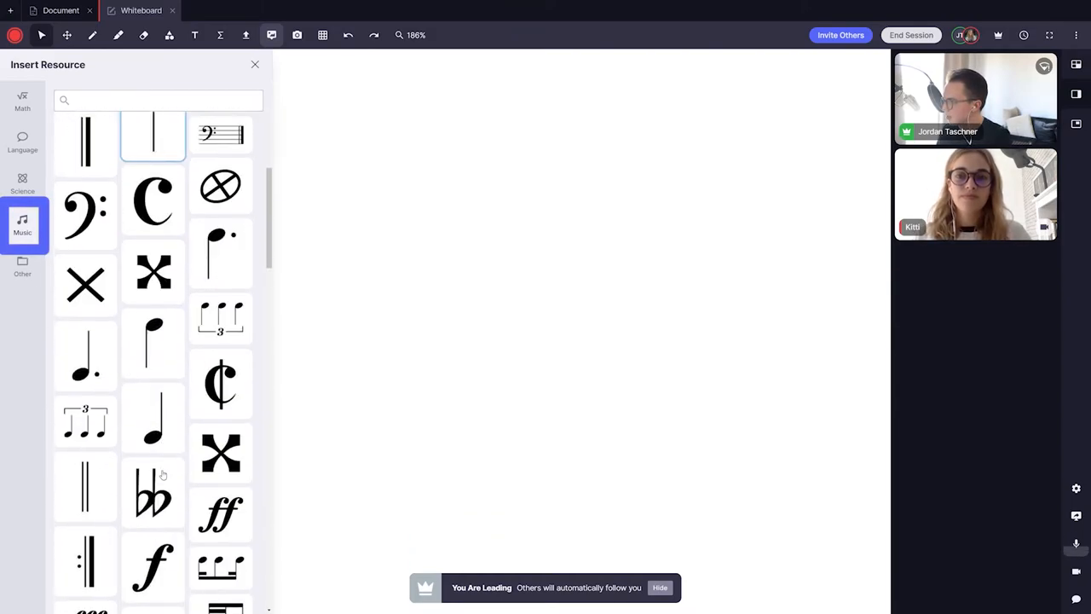
scroll("down", 3)
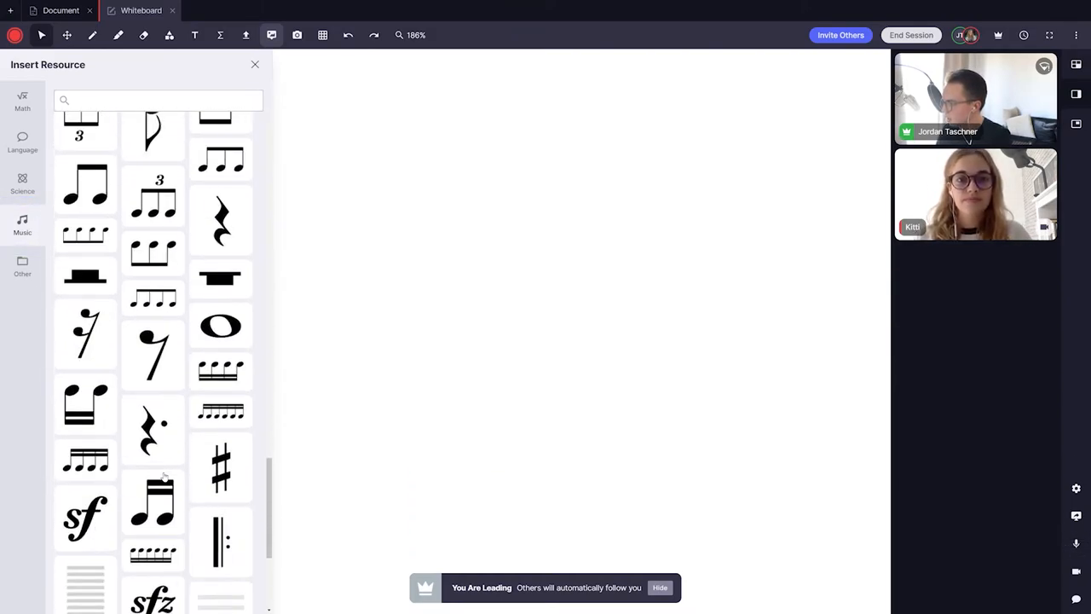